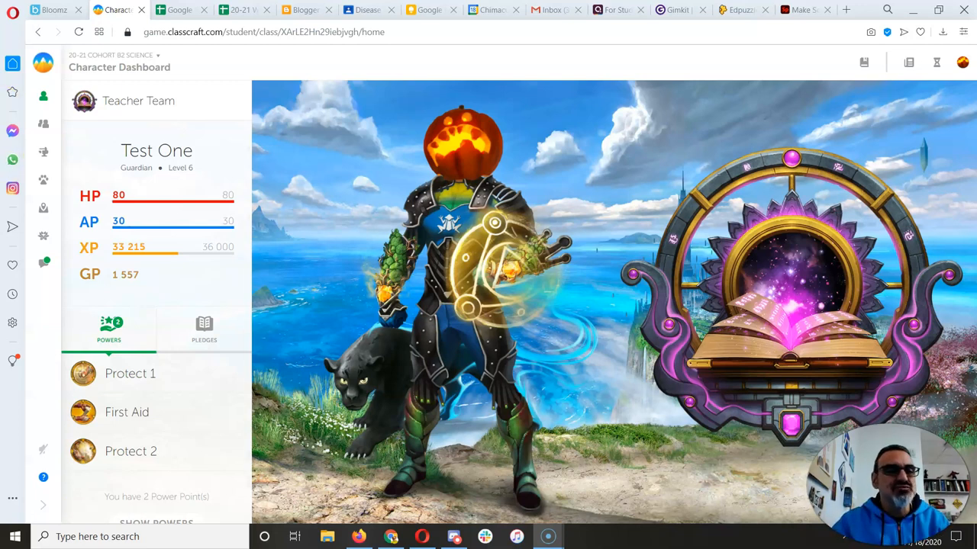
mouse_move(43, 207)
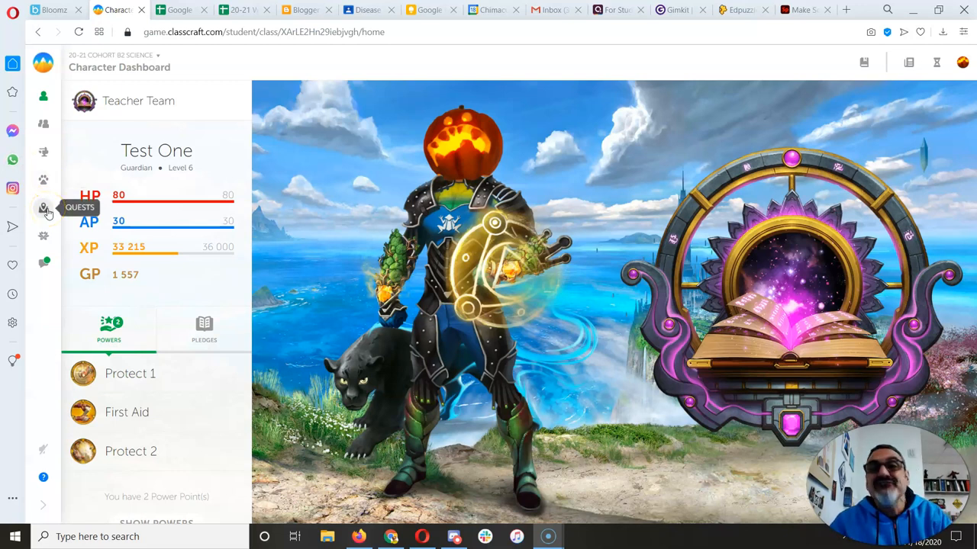
Step: View the Environmental Stewardship quest map in Classcraft, then go to the Google Sheets home page
click(44, 207)
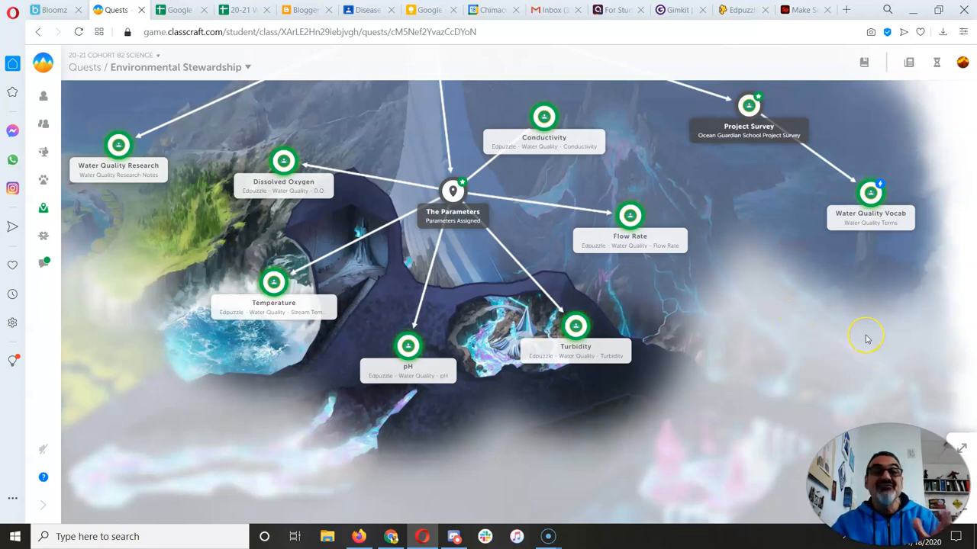
mouse_move(870, 327)
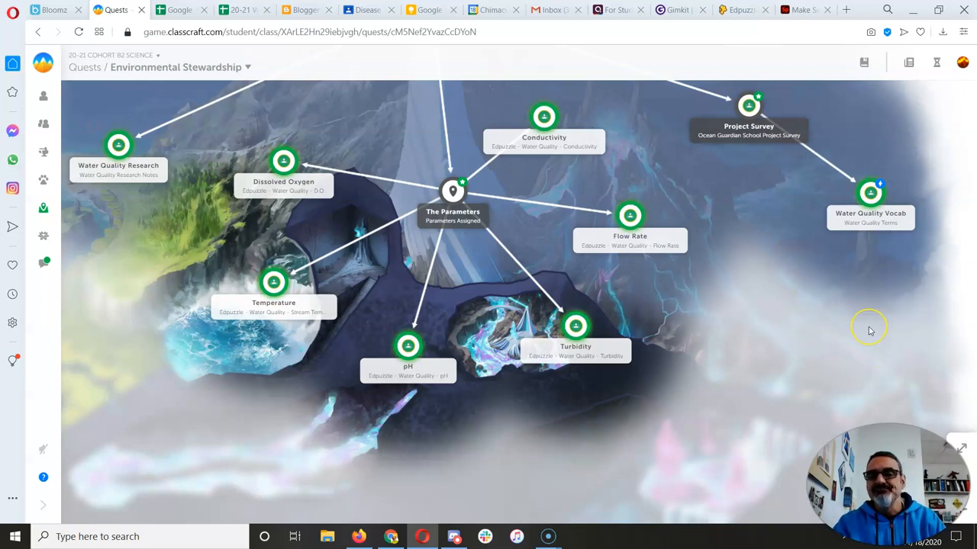
mouse_move(597, 101)
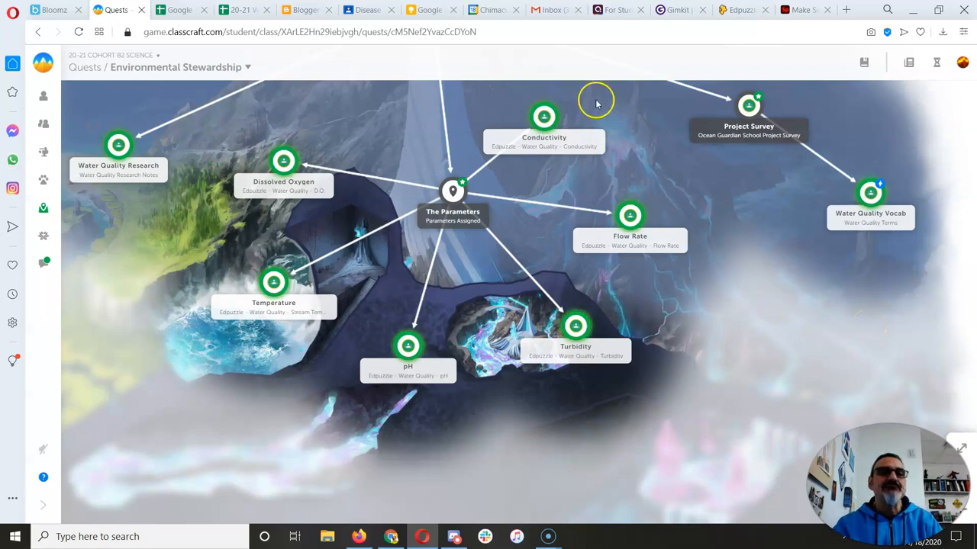
click(174, 9)
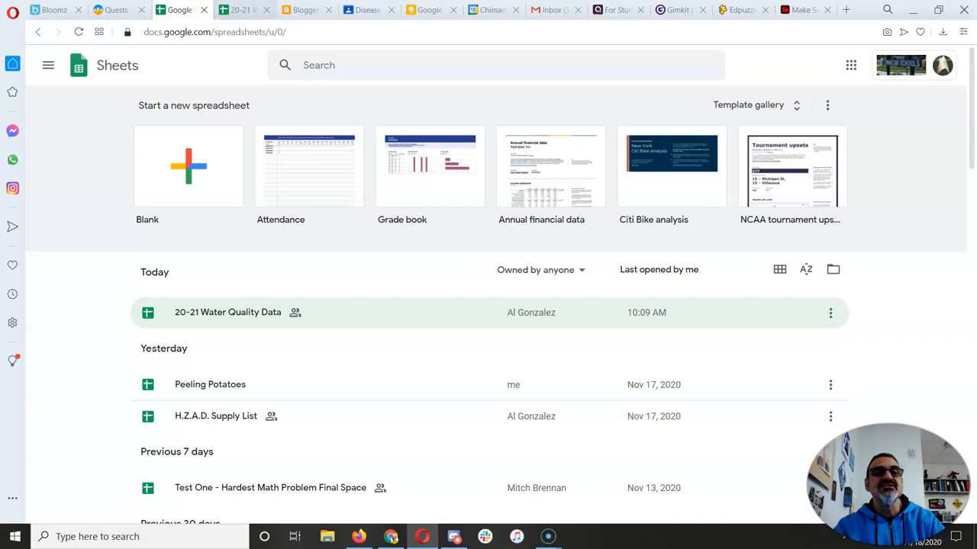
Step: Start a blank spreadsheet and name it 'Fall 2020 Chimacum Creek DO'
double_click(228, 311)
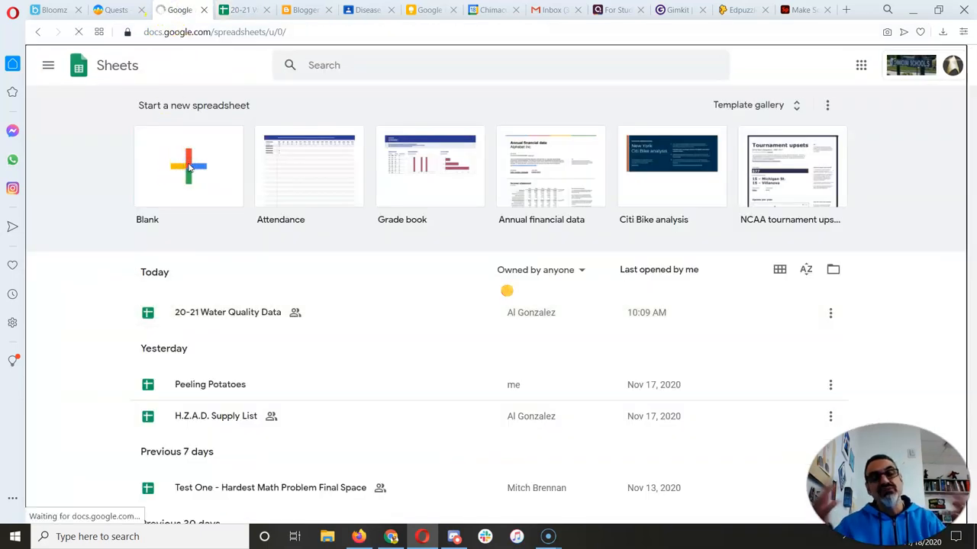
click(190, 167)
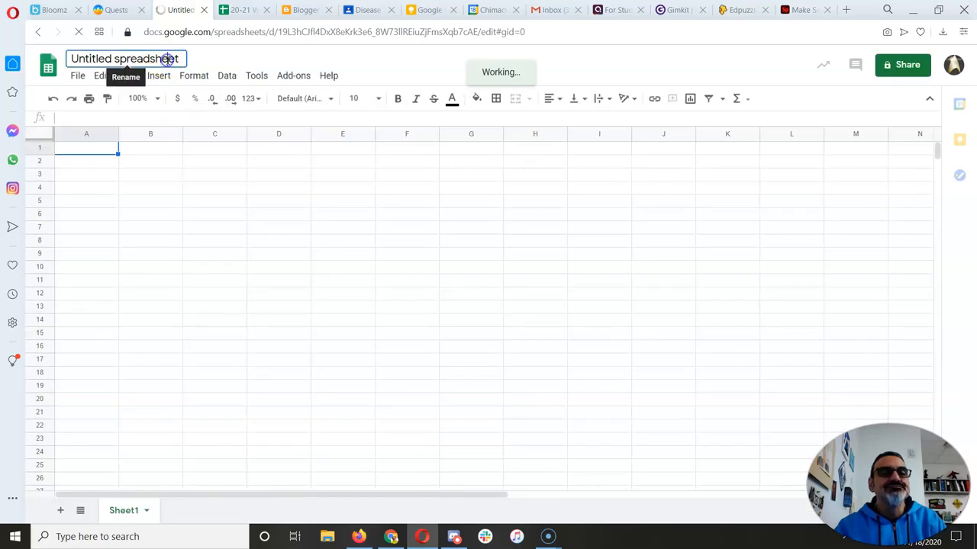
text(Fall 2020)
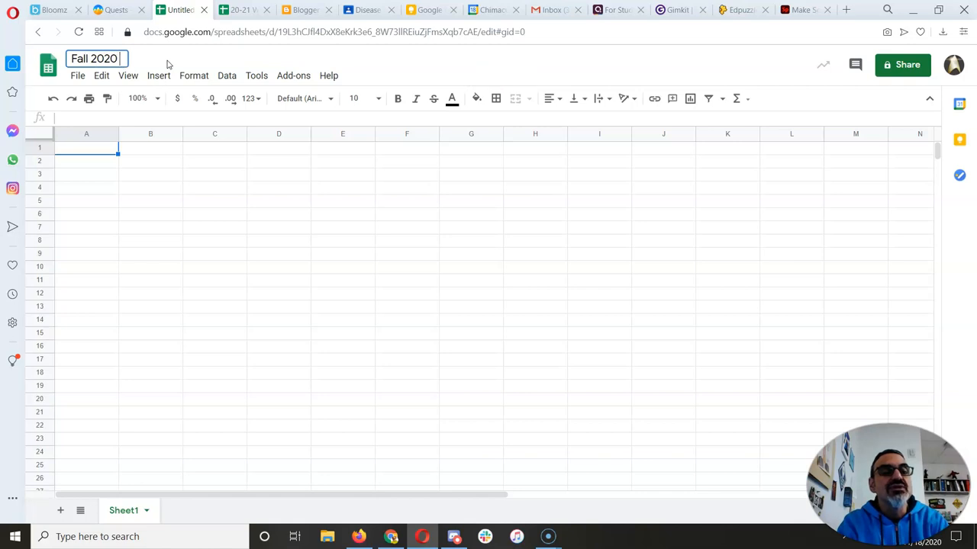
text(Chimacum Creek)
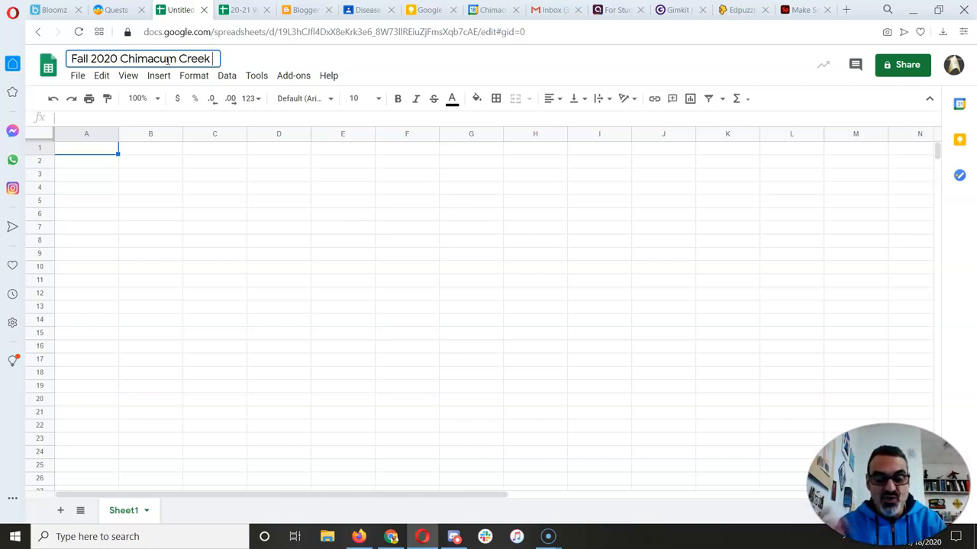
text(D)
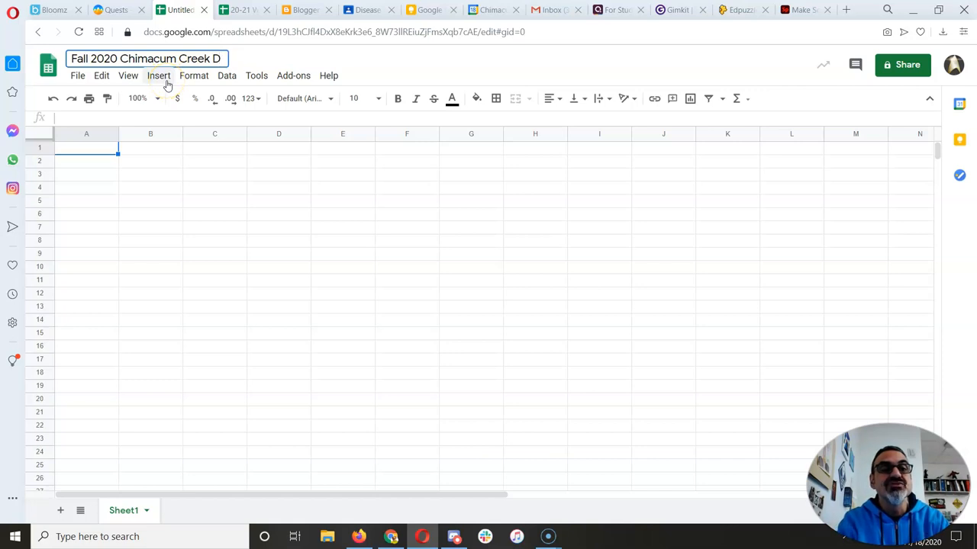
text(O)
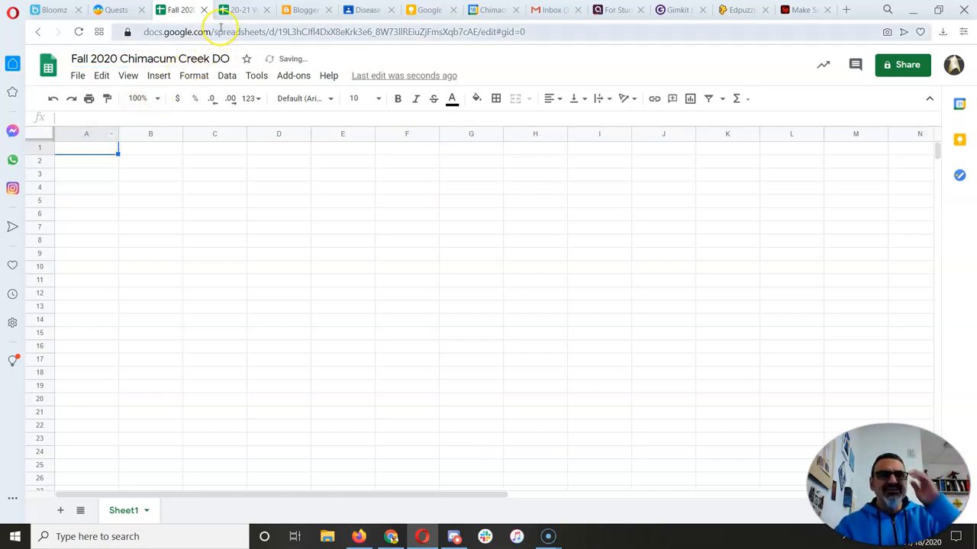
click(243, 10)
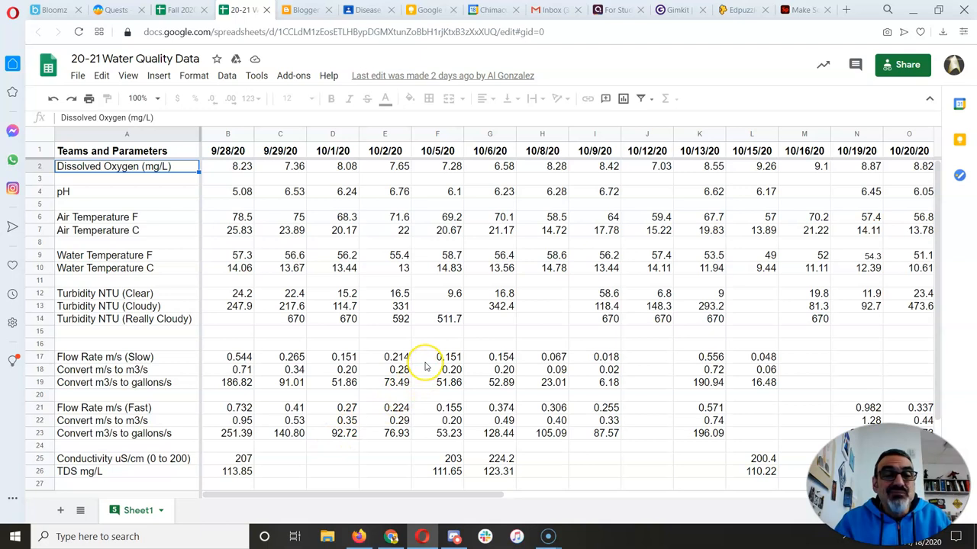
mouse_move(418, 315)
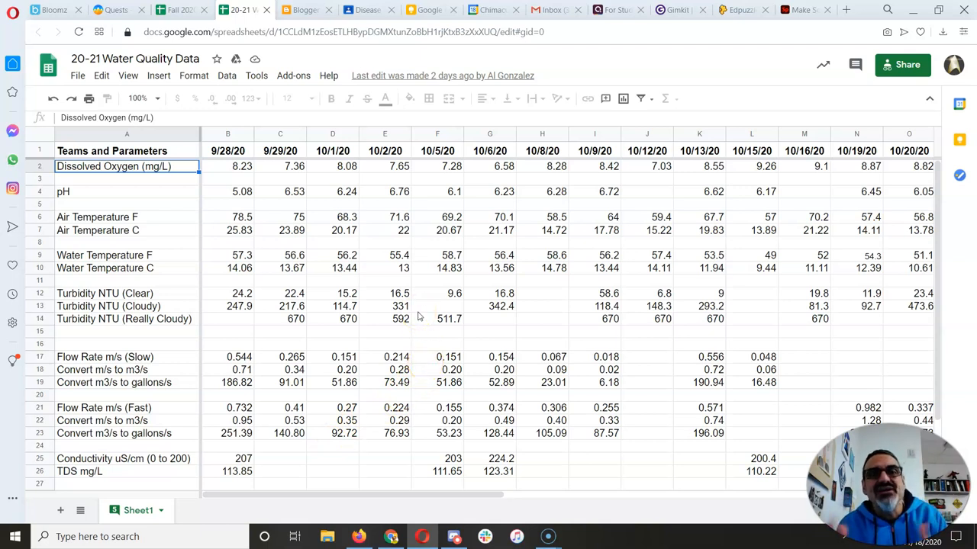
mouse_move(435, 315)
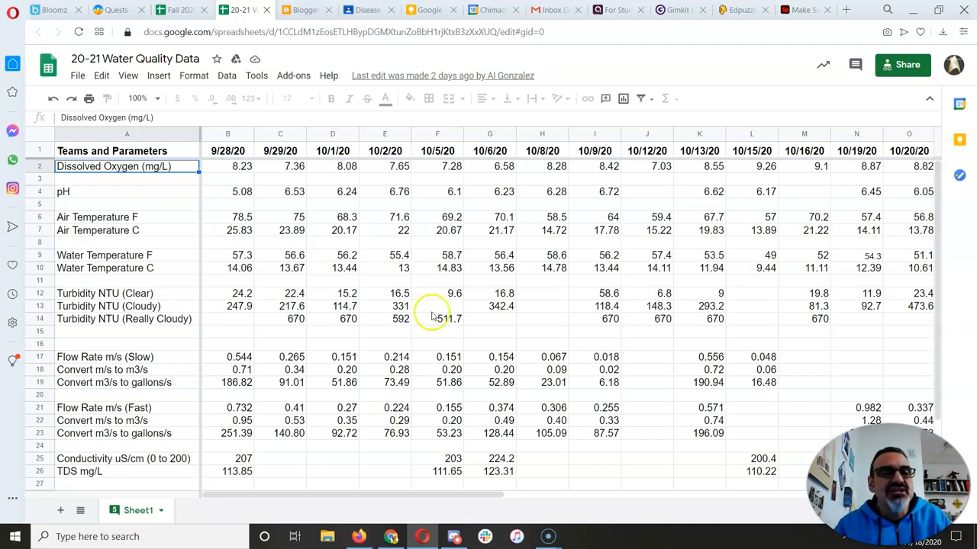
mouse_move(340, 407)
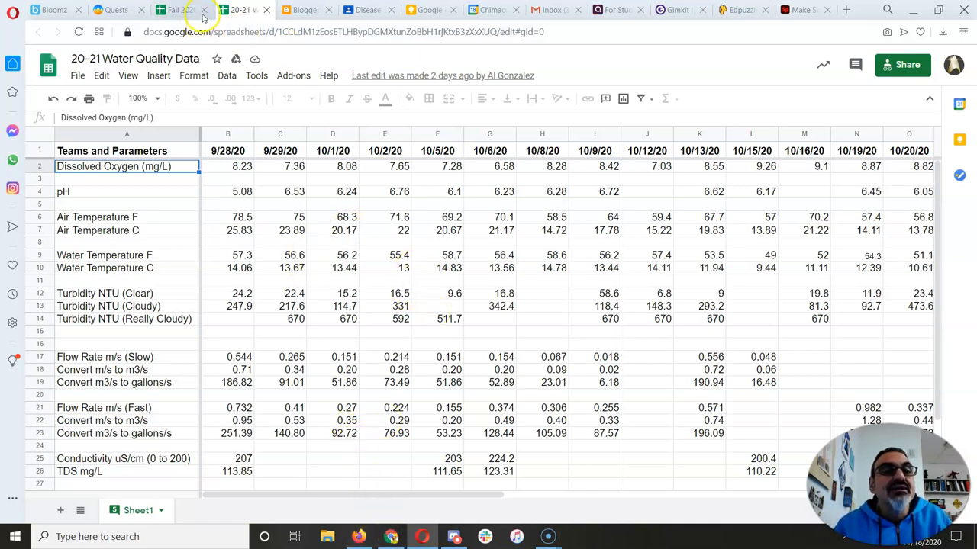
Step: Return to the empty Fall 2020 Chimacum Creek DO spreadsheet
click(160, 9)
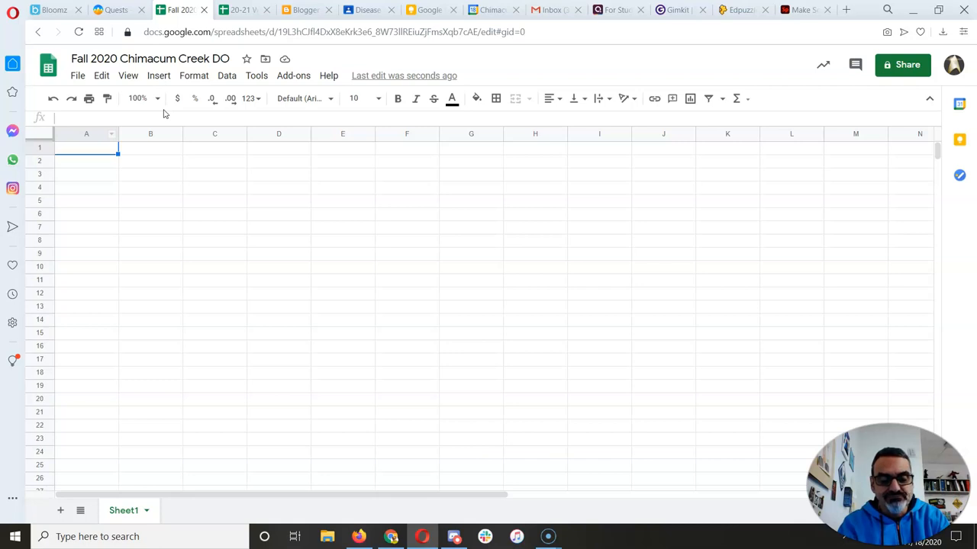
Step: Enter column headers 'Dates' in A1 and 'D.O. (mg/L)' in B1
text(Dates)
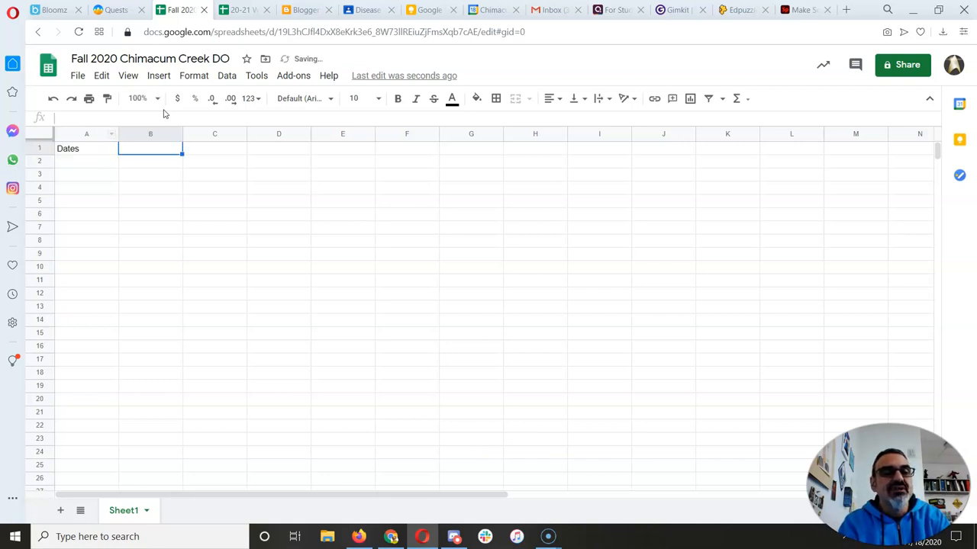
text(D)
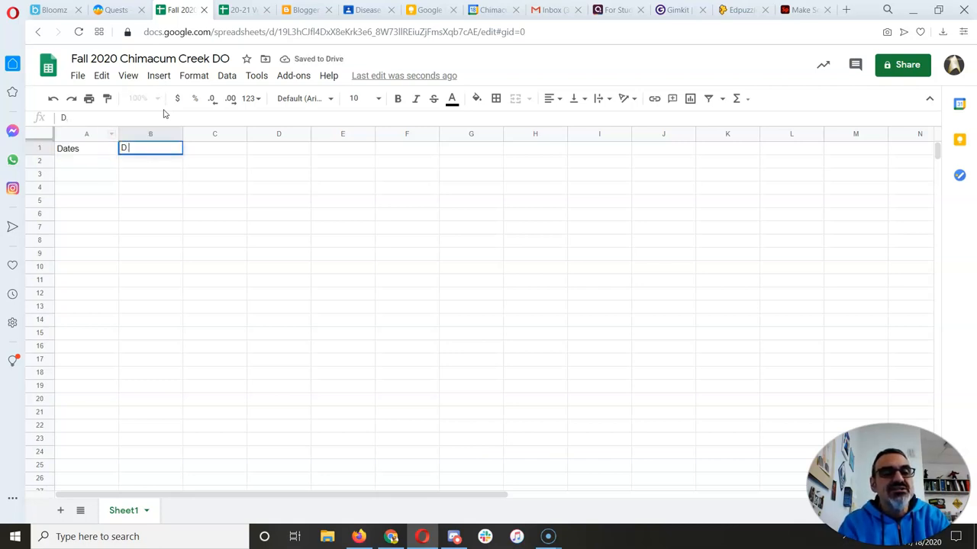
text(.O.)
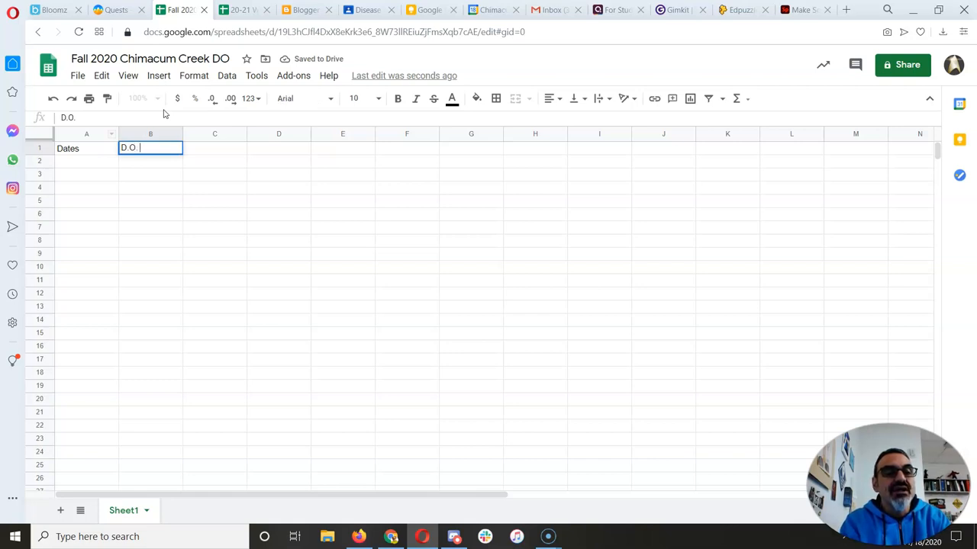
text((mg/)
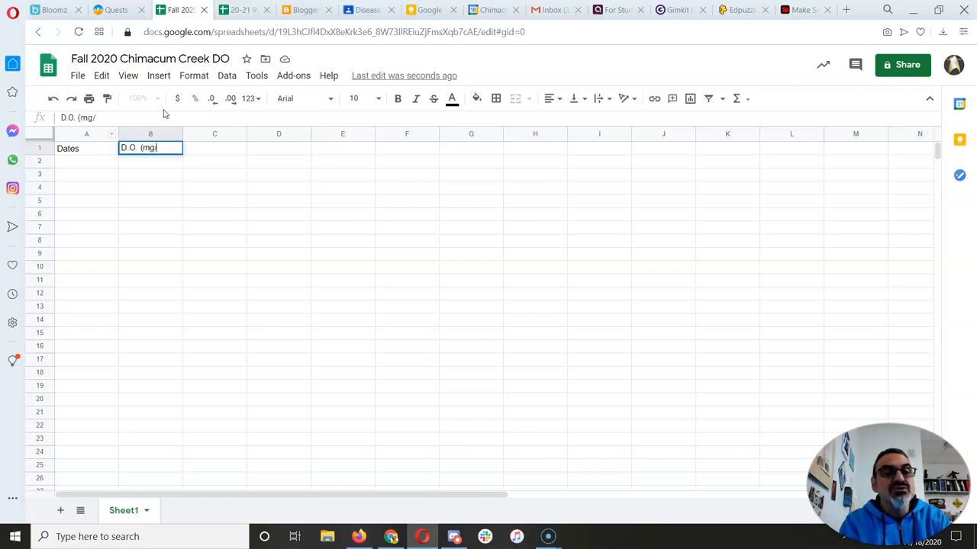
text(L))
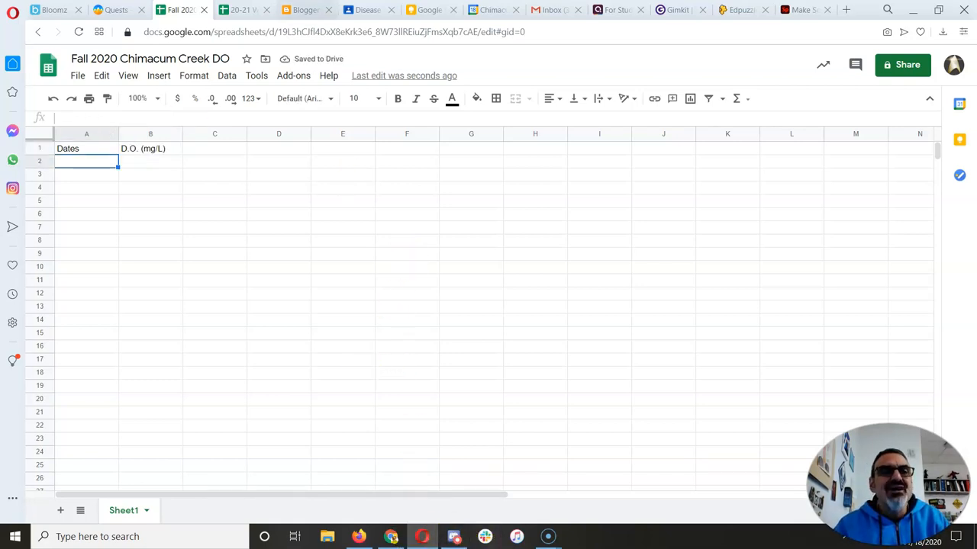
click(244, 9)
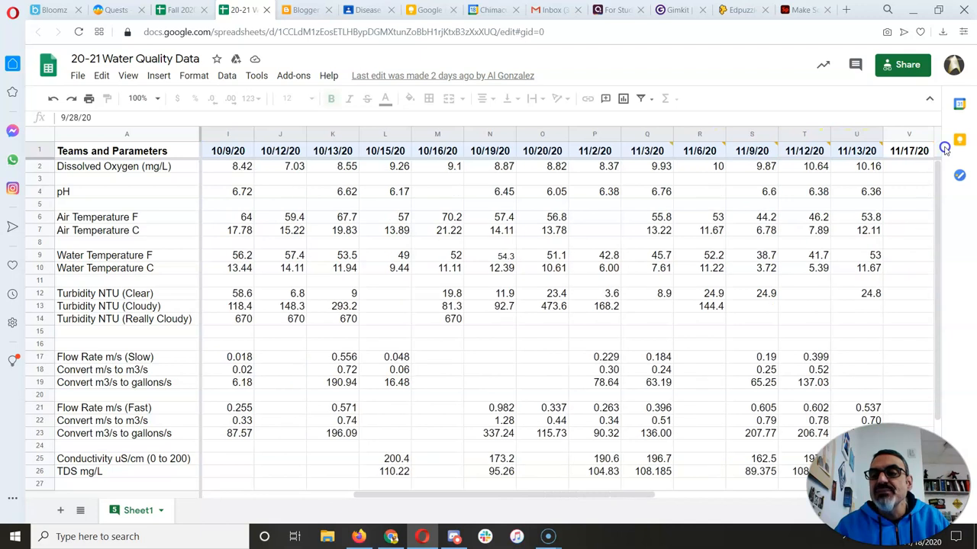
Step: Copy the date row 9/28/20 to 11/13/20 and paste it transposed down column A from A2
scroll(right, 3)
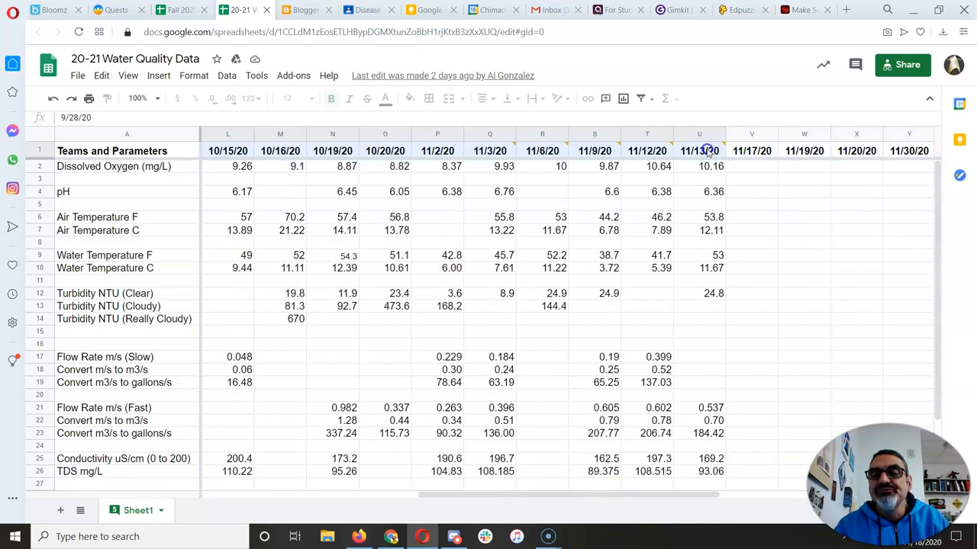
click(705, 151)
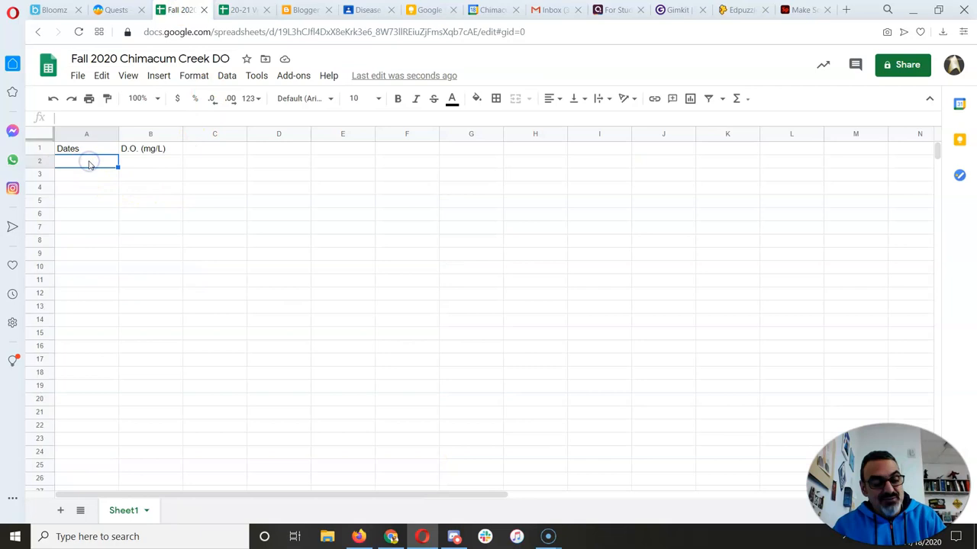
text(9/28/20)
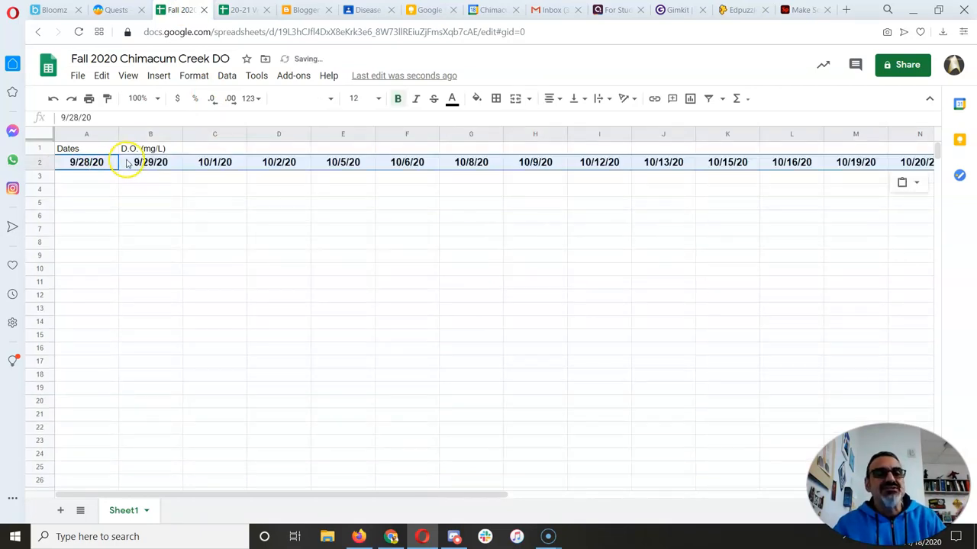
click(150, 162)
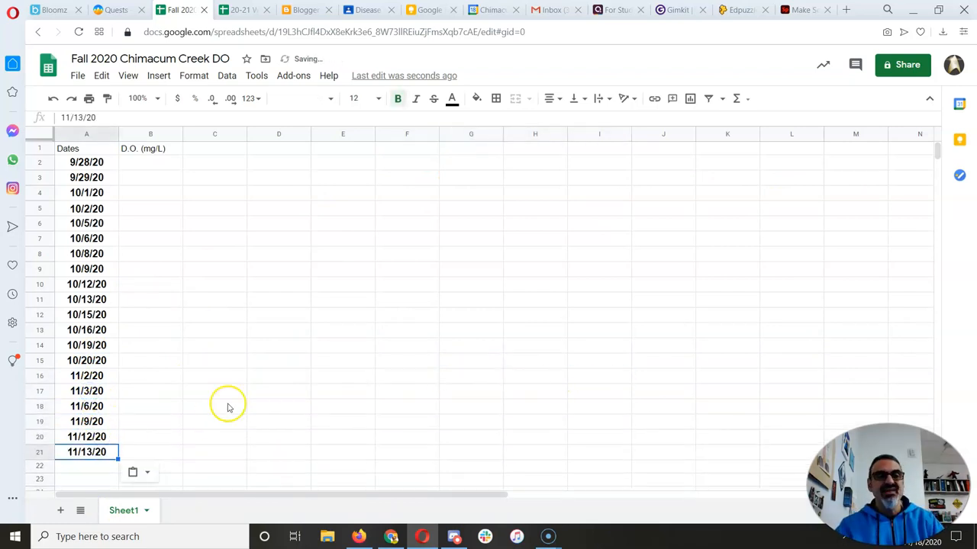
click(238, 9)
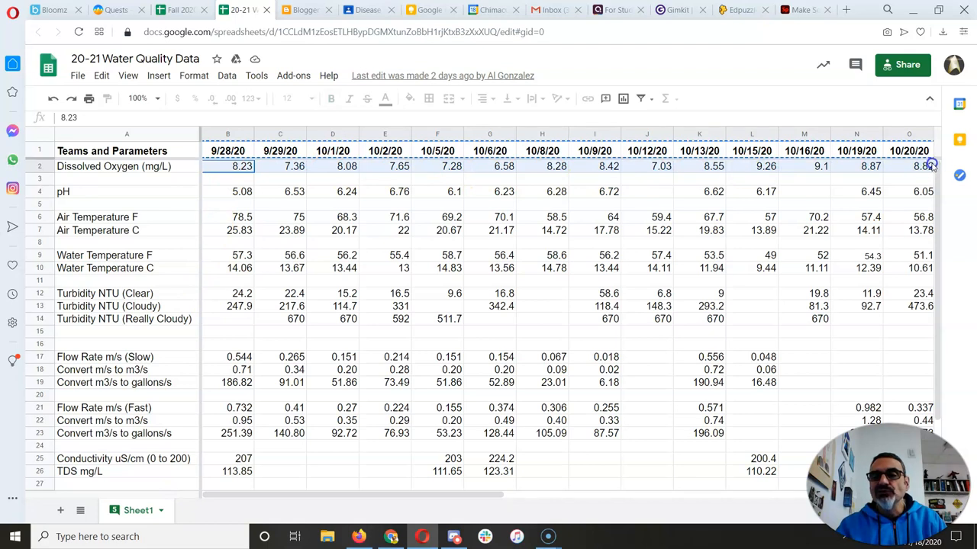
Step: Paste the dissolved oxygen readings 8.23 to 10.16 transposed into column B from B2
scroll(right, 3)
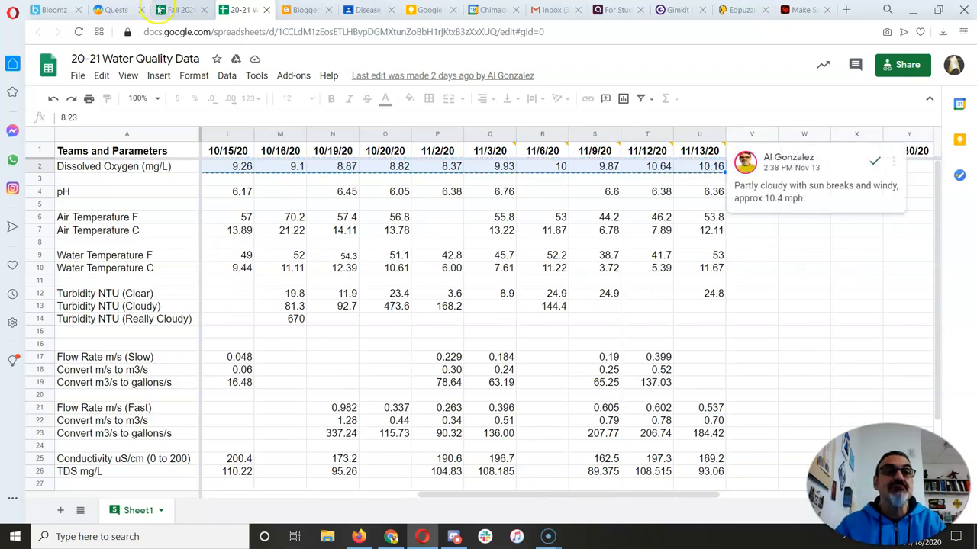
click(187, 9)
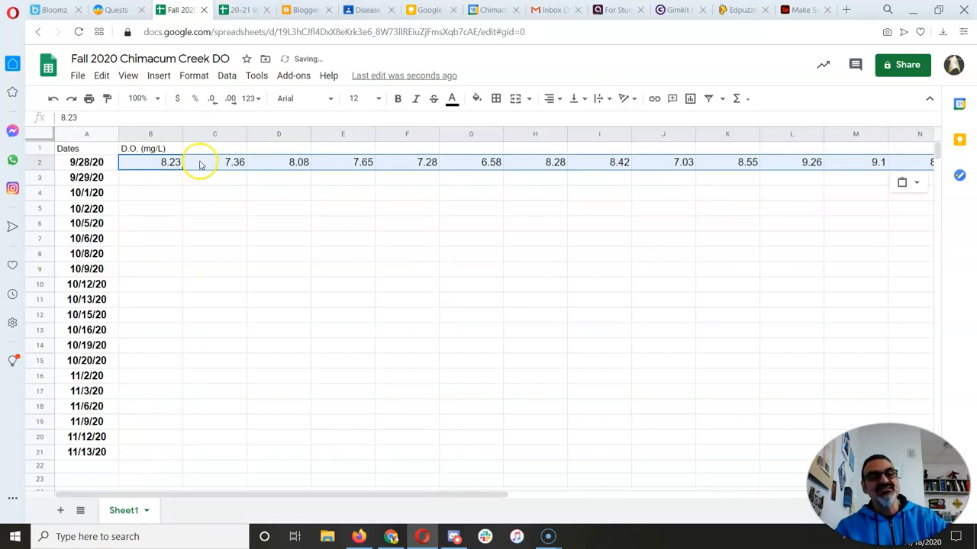
click(214, 162)
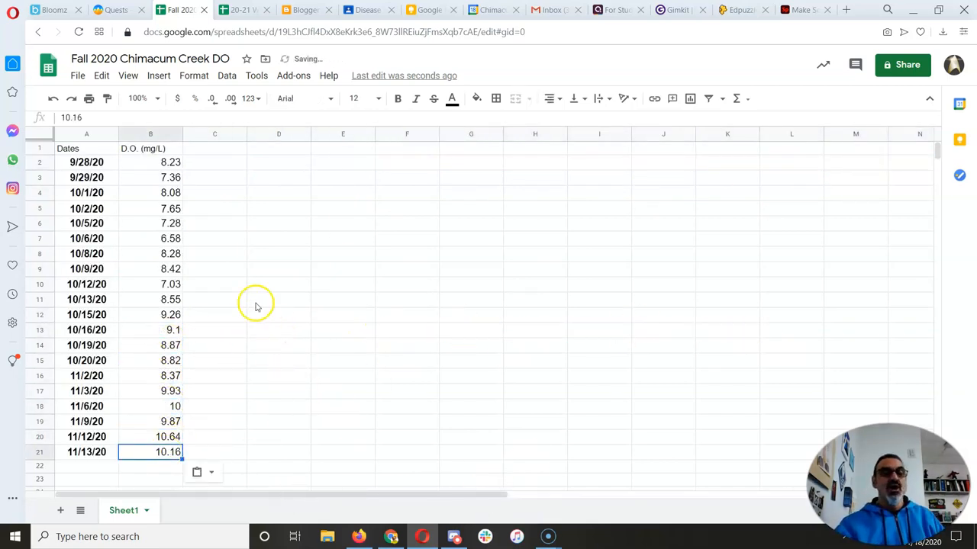
click(73, 148)
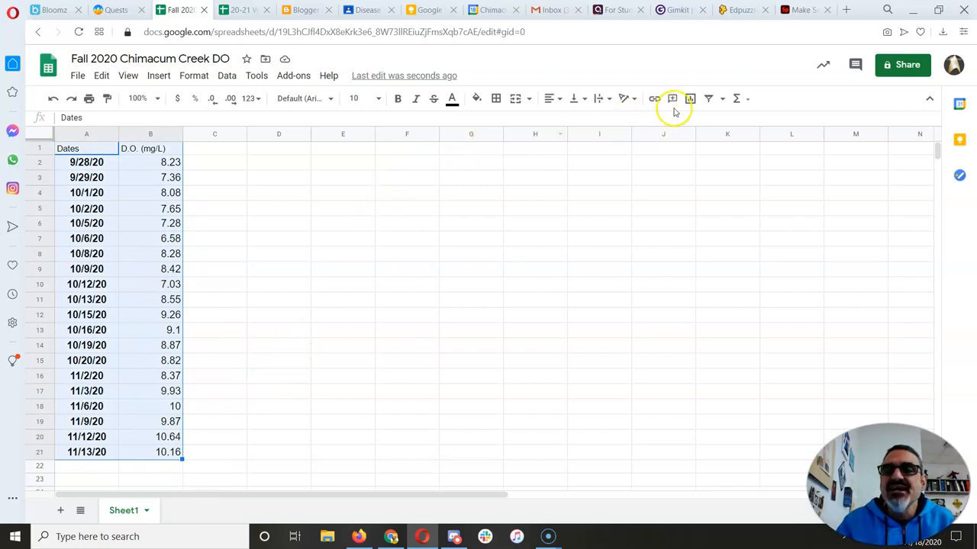
mouse_move(690, 97)
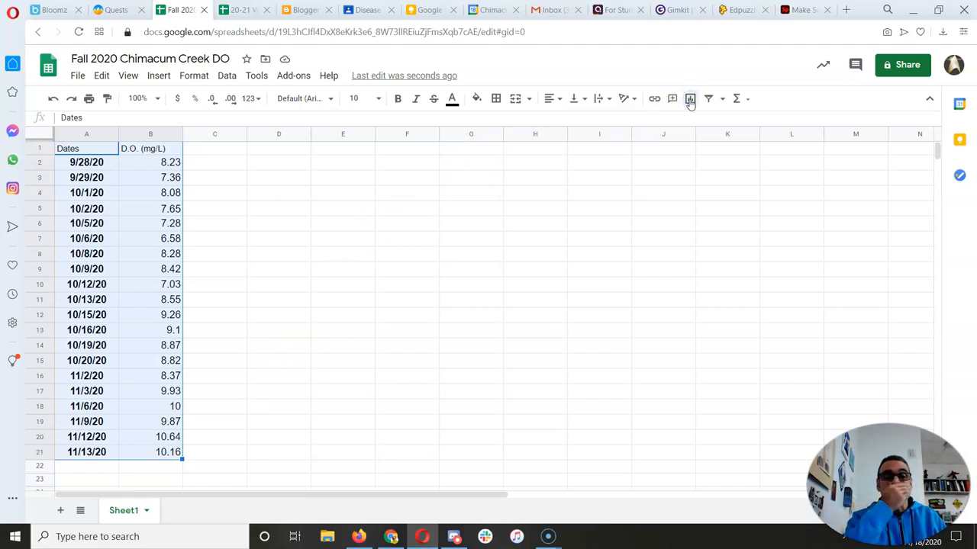
Step: Insert a line chart of D.O. (mg/L) vs. Dates from the selected A1:B21 data
click(690, 98)
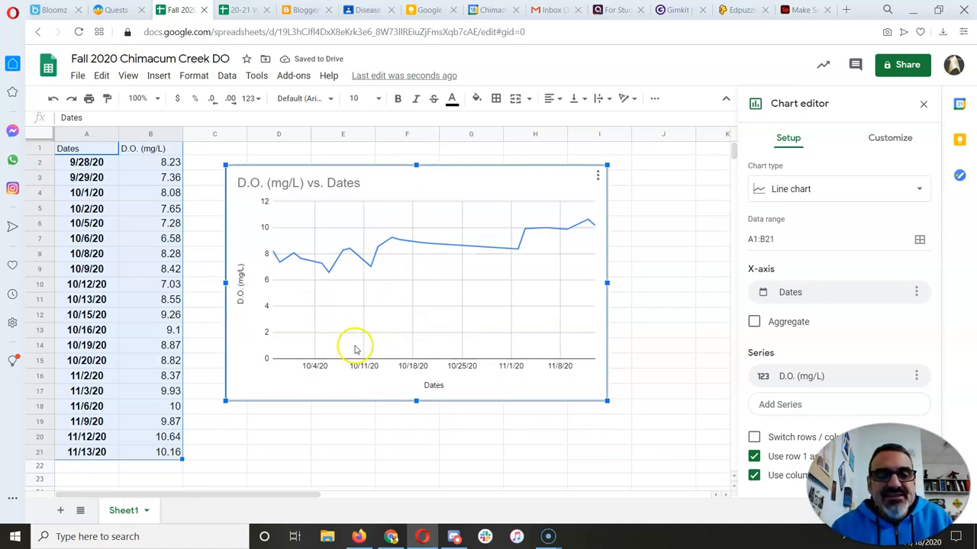
click(433, 385)
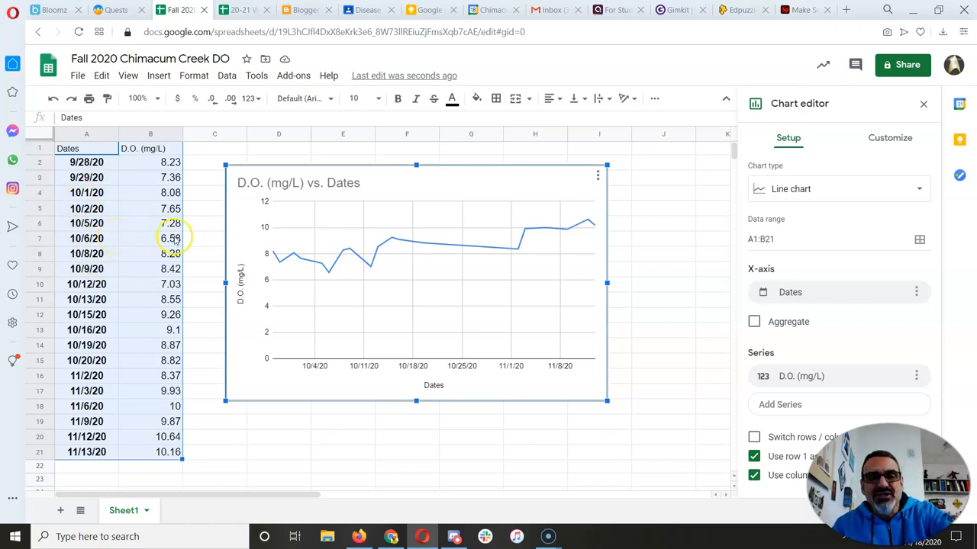
mouse_move(424, 383)
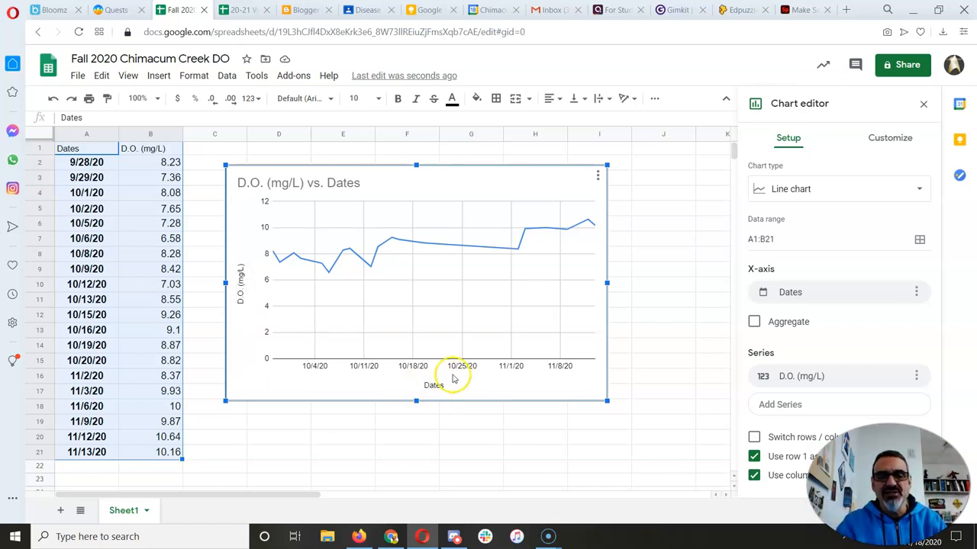
mouse_move(345, 328)
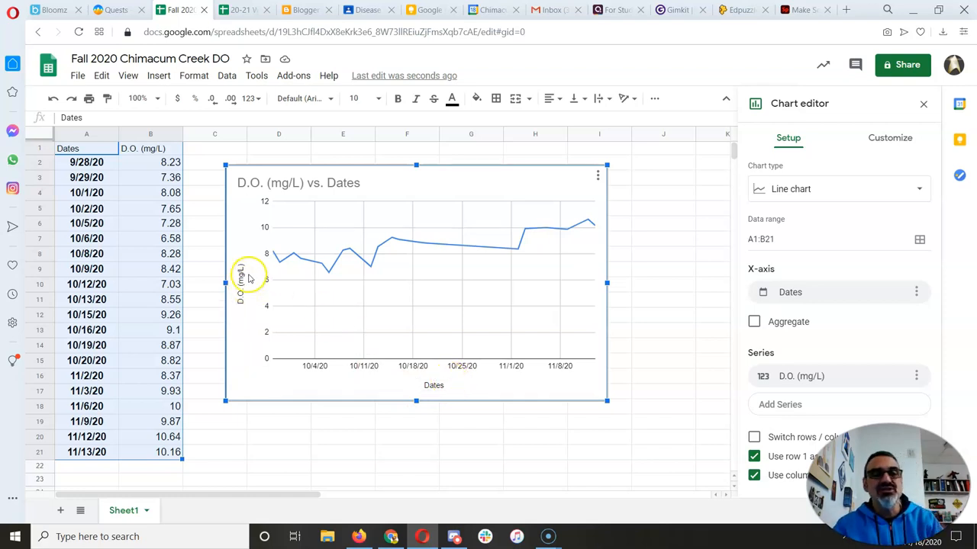
Step: Change the chart title to 'Dissolved Oxygen Levels in Chimacum Creek'
click(890, 137)
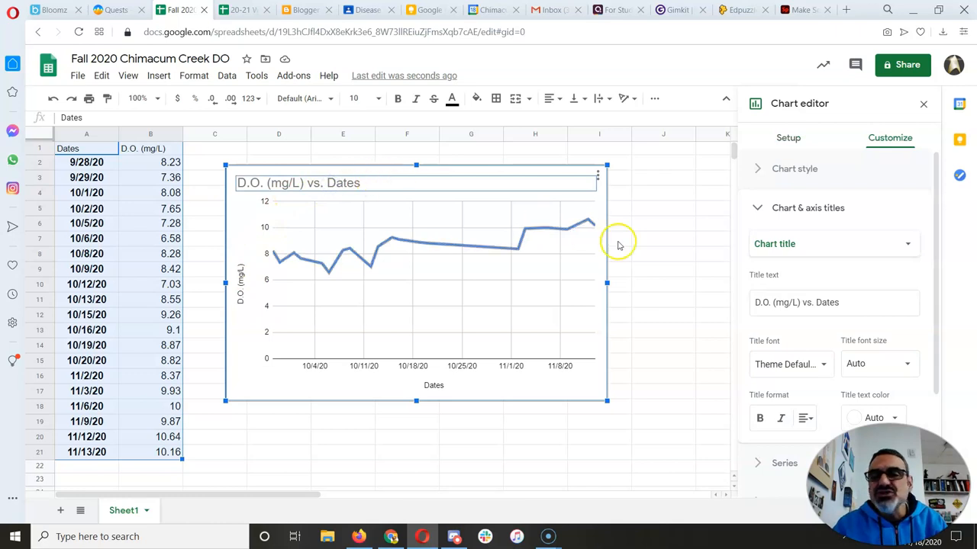
mouse_move(521, 250)
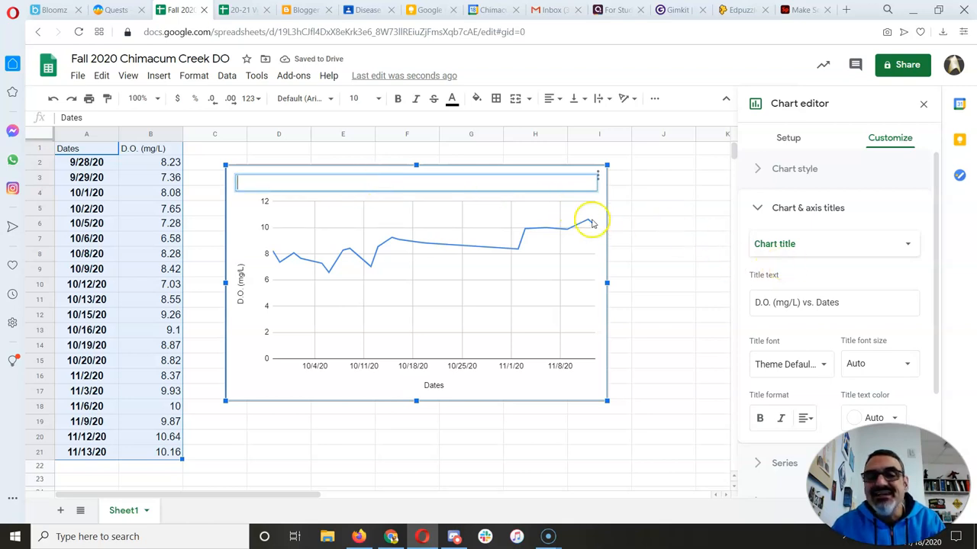
text(D)
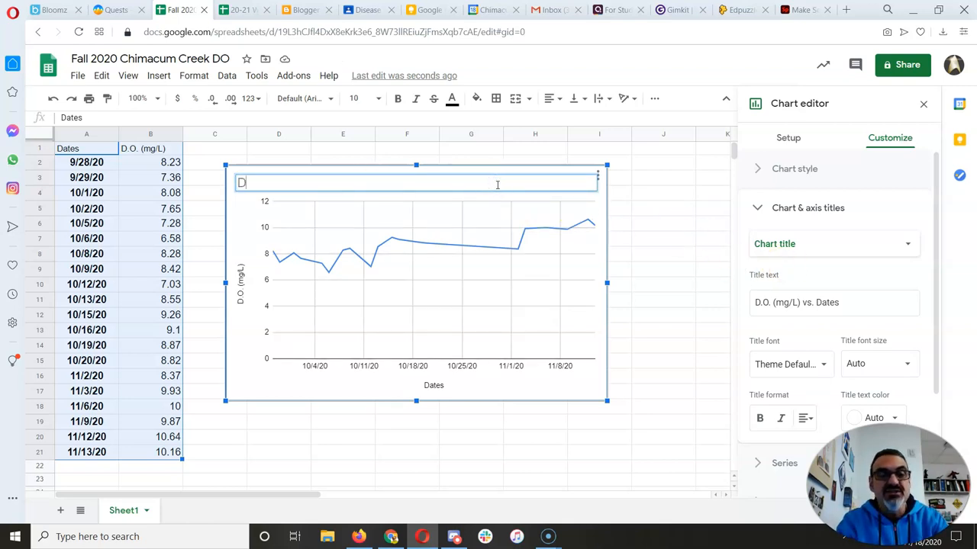
text(Dissolved Od)
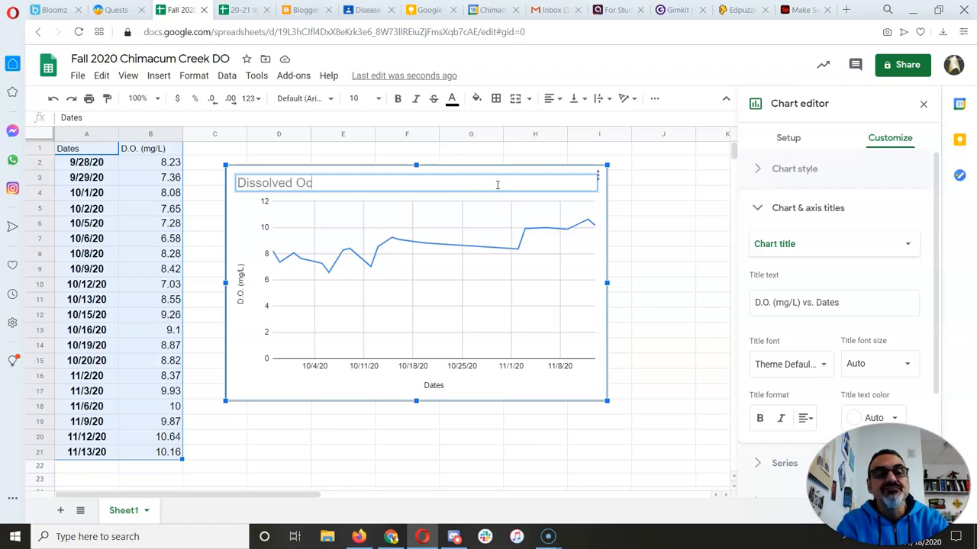
text(xygen)
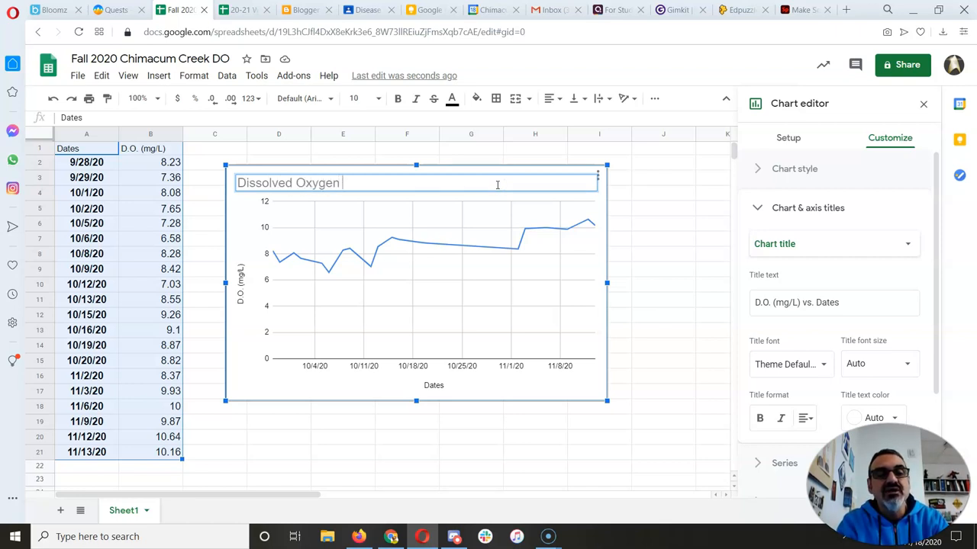
text(Levels in)
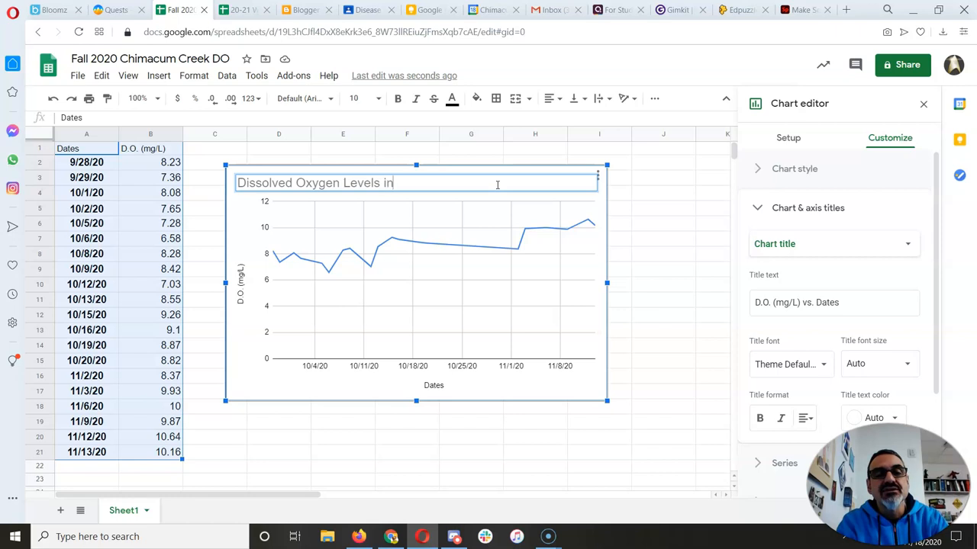
text(Chimacum Creek)
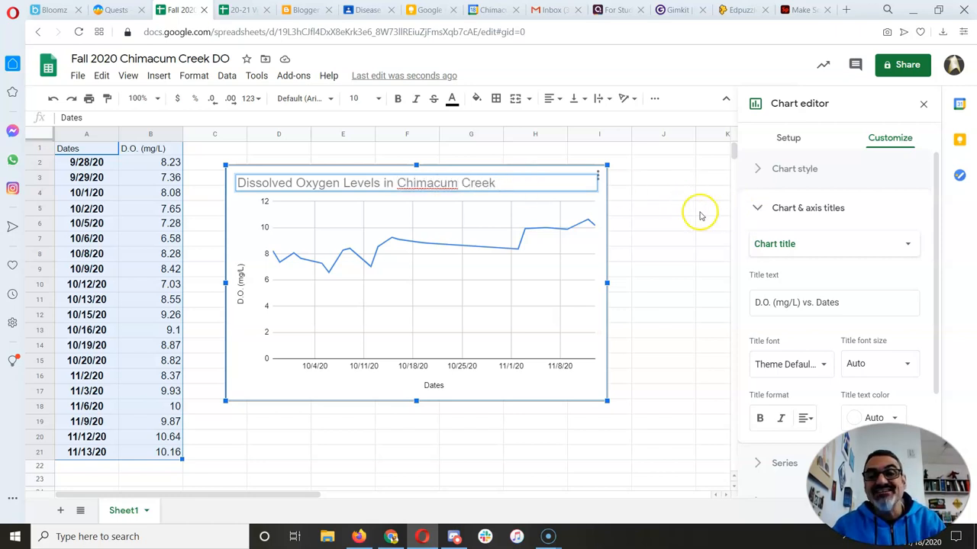
click(833, 244)
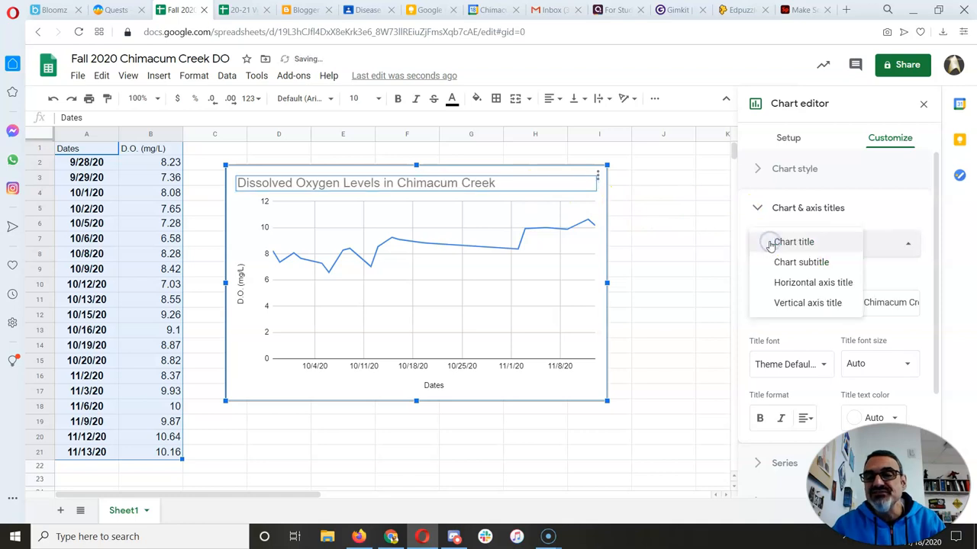
mouse_move(807, 229)
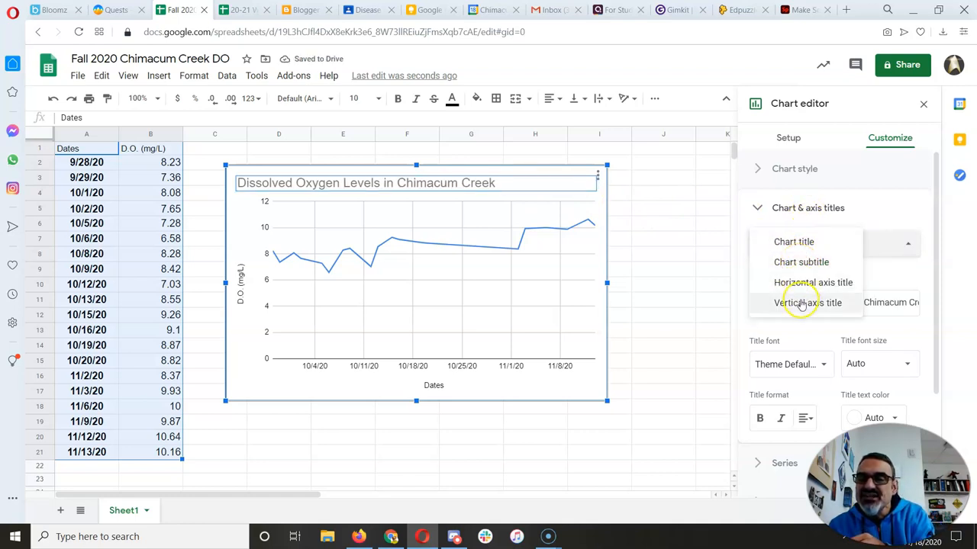
Step: Add the chart subtitle 'D.O. (mg/L) vs. Dates' and check the axis titles 'Dates' and 'D.O. (mg/L)'
click(801, 263)
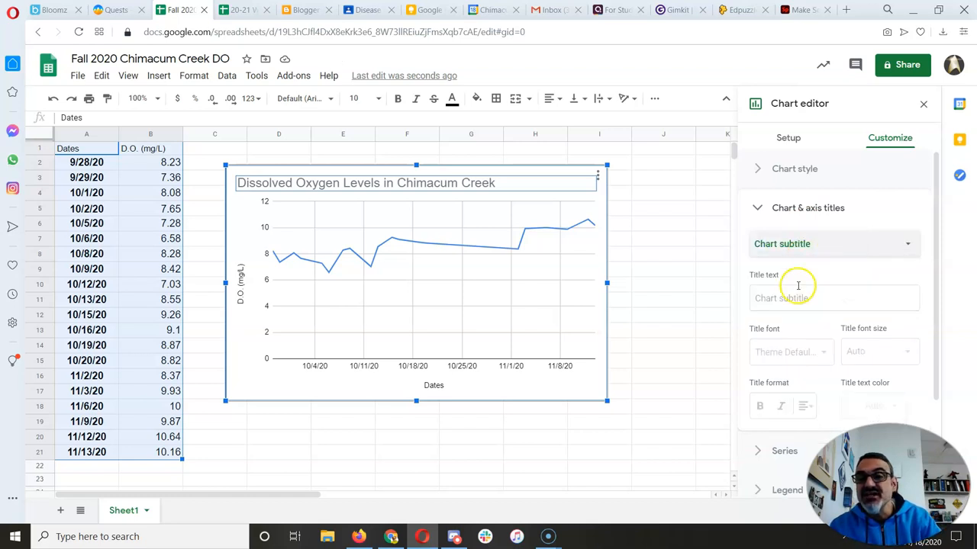
text(D.O. (mg/L) vs. Dates)
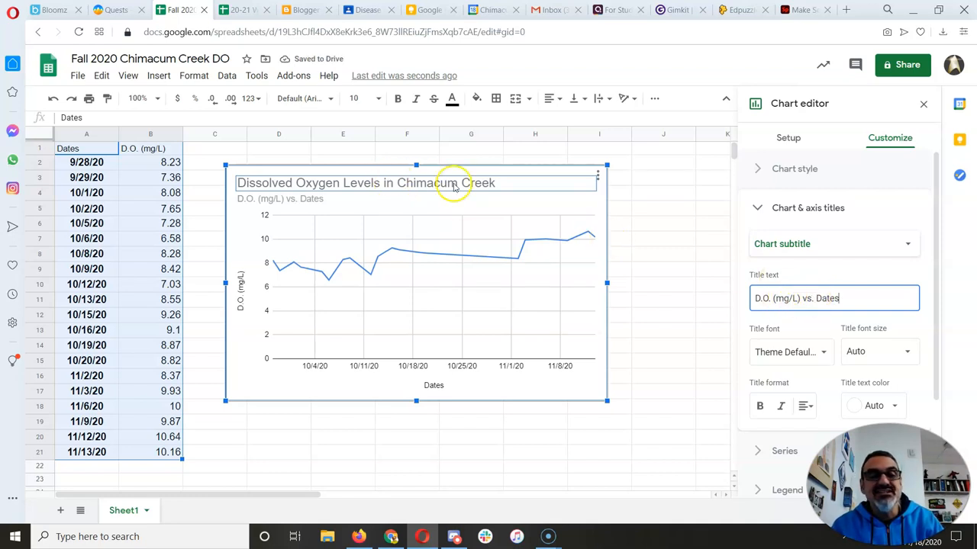
click(833, 244)
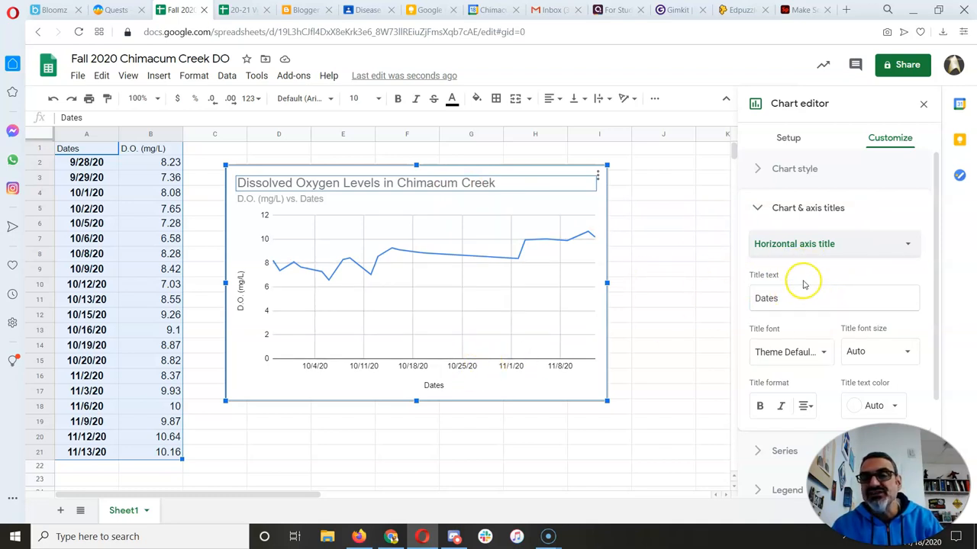
click(434, 385)
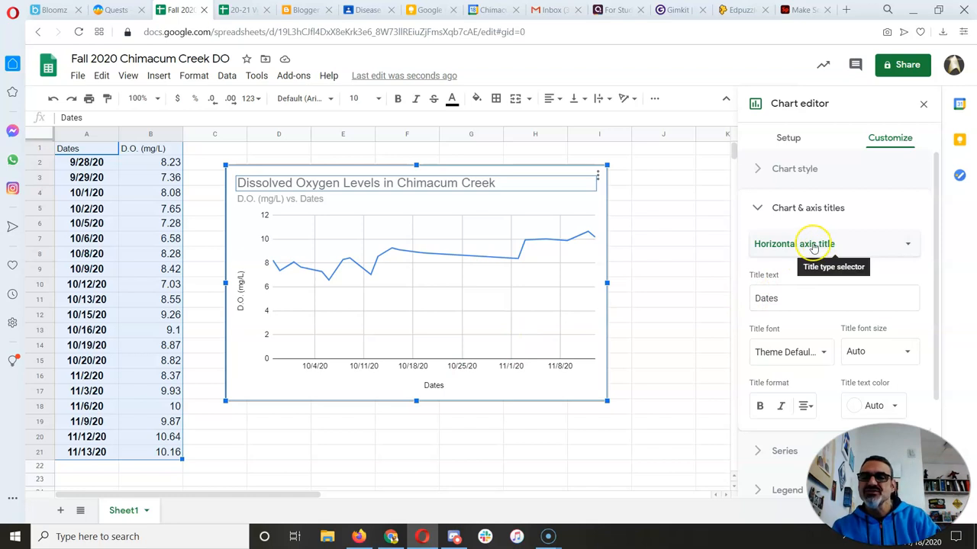
click(832, 244)
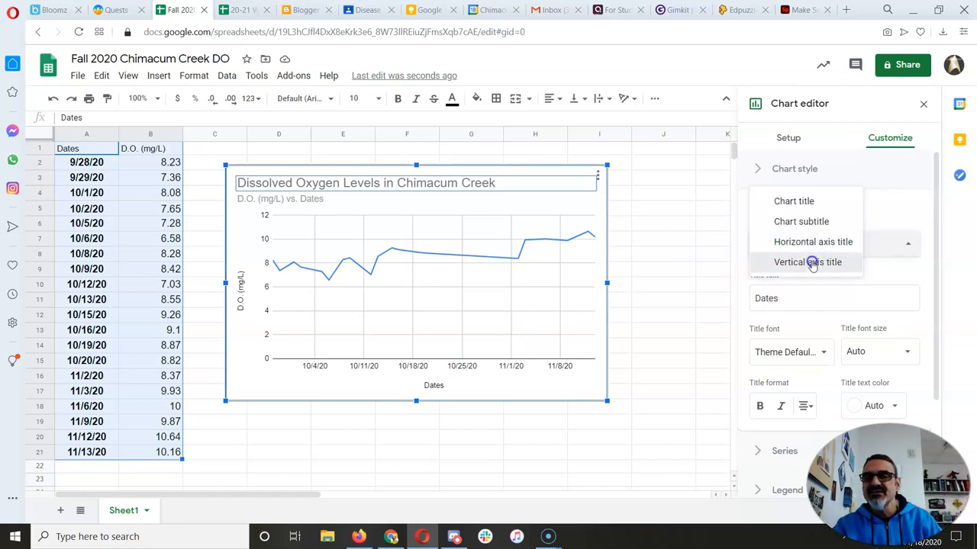
click(809, 262)
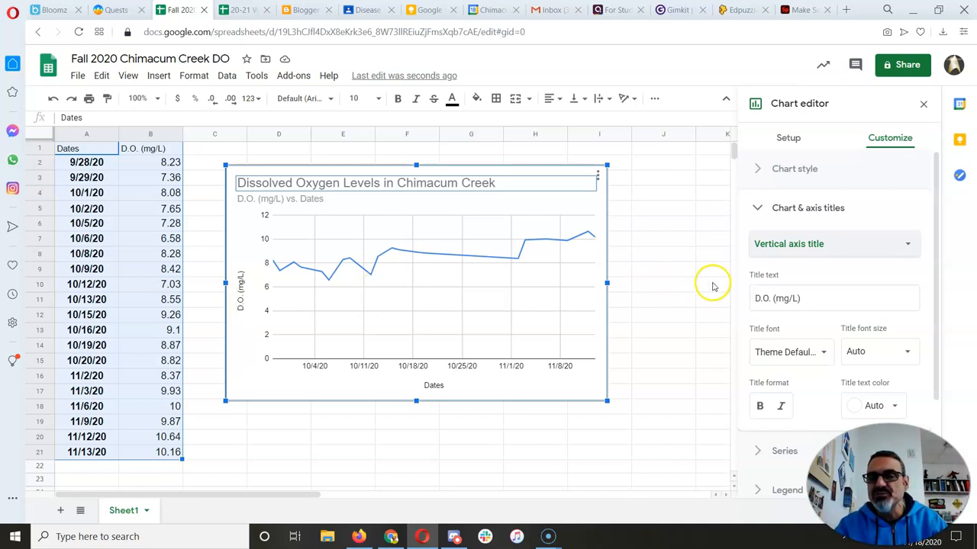
mouse_move(491, 319)
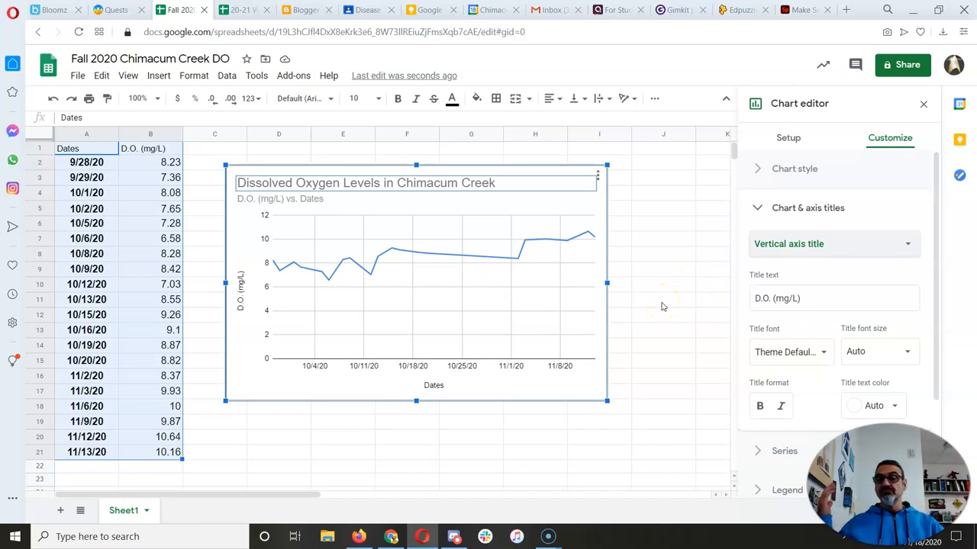
mouse_move(662, 137)
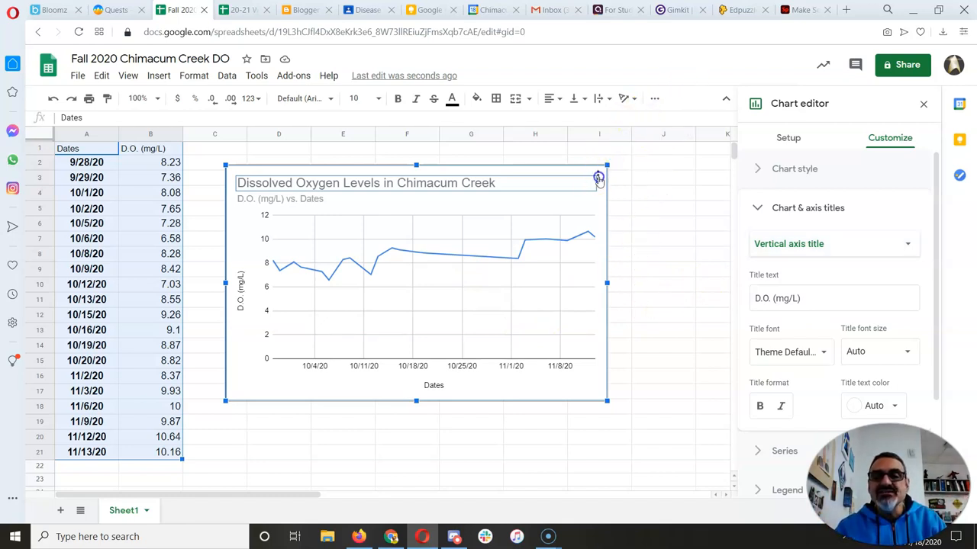
click(597, 177)
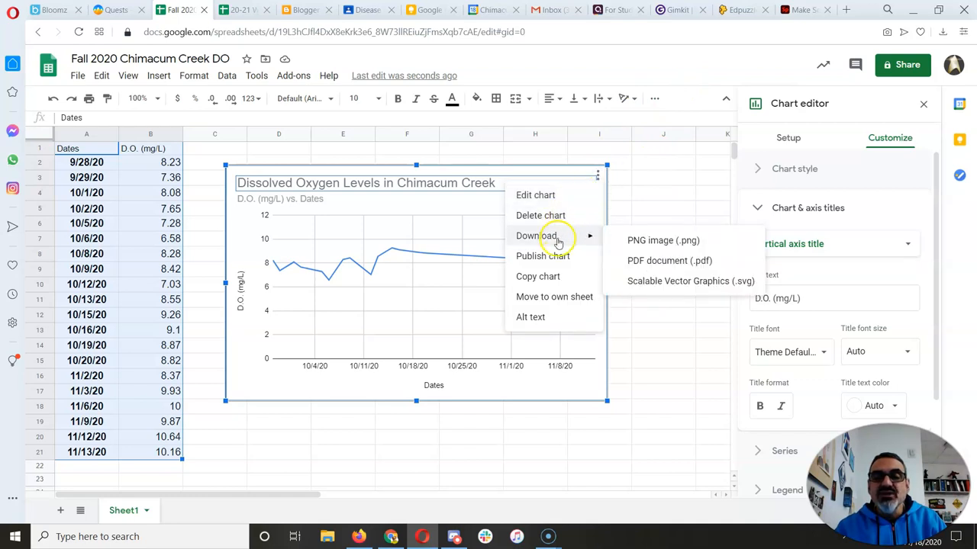
mouse_move(662, 241)
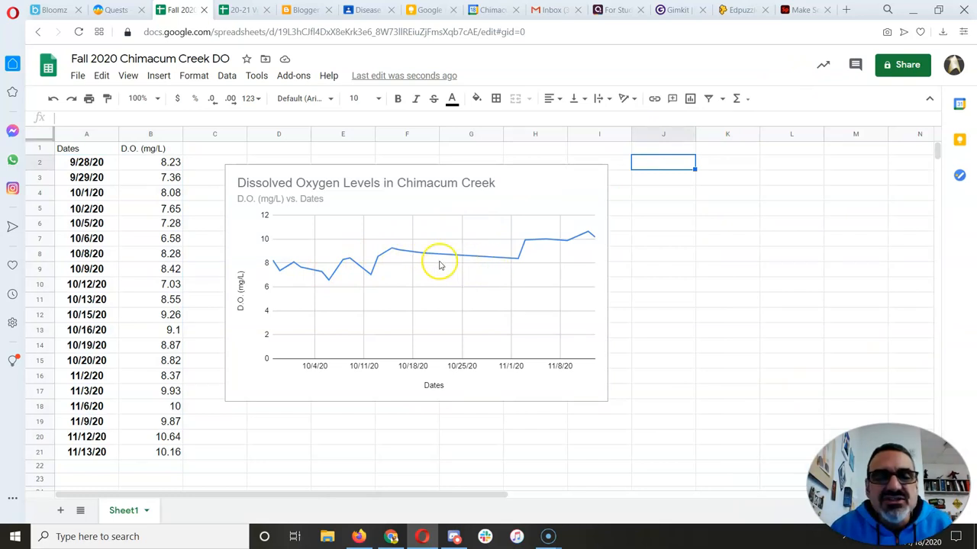
mouse_move(290, 293)
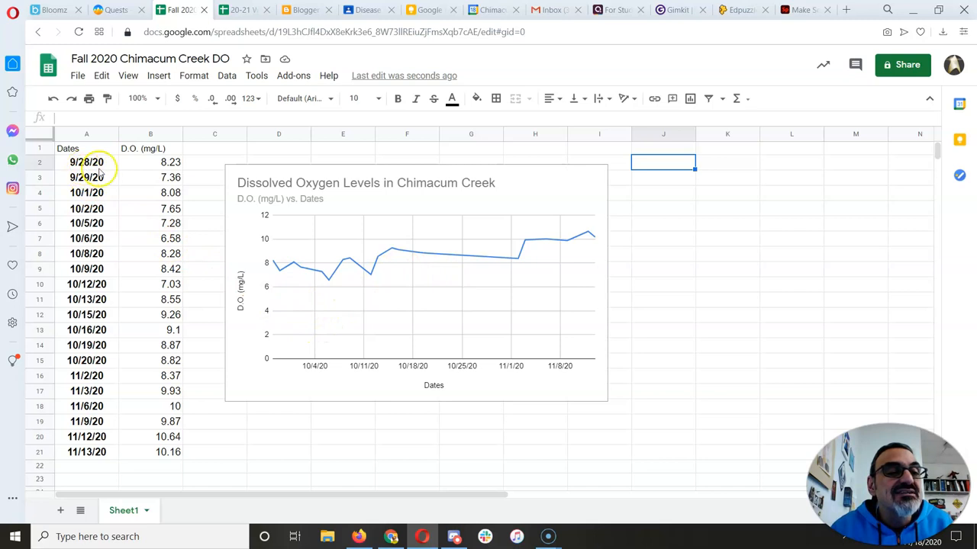
mouse_move(261, 357)
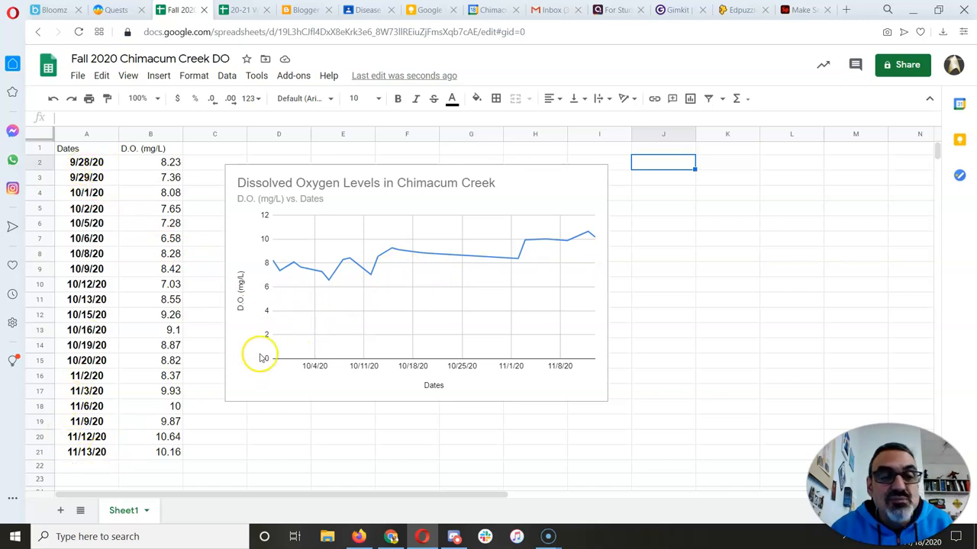
mouse_move(461, 290)
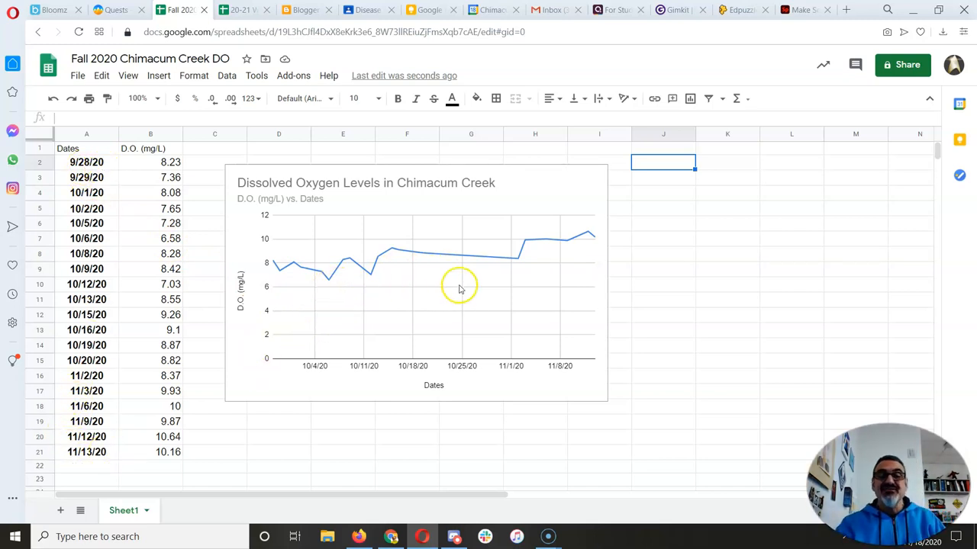
mouse_move(487, 293)
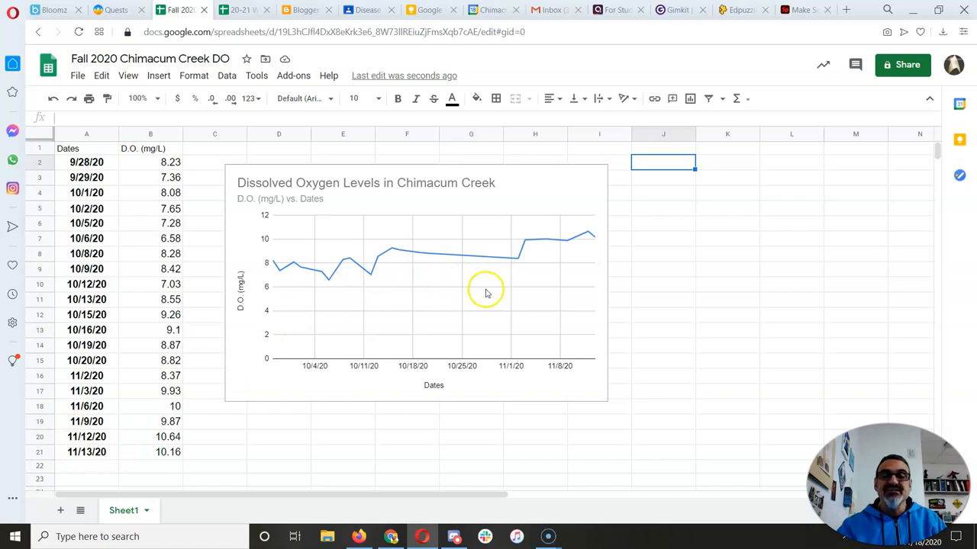
mouse_move(161, 421)
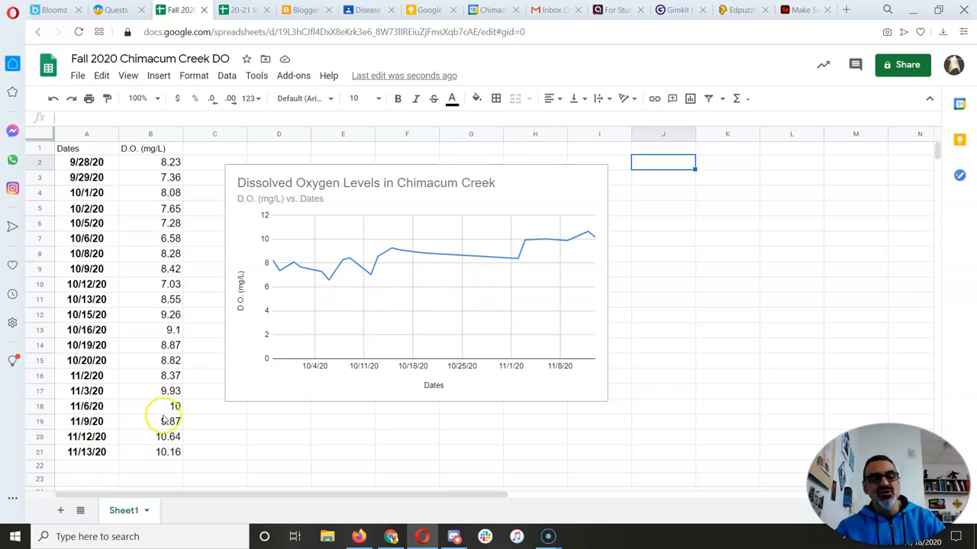